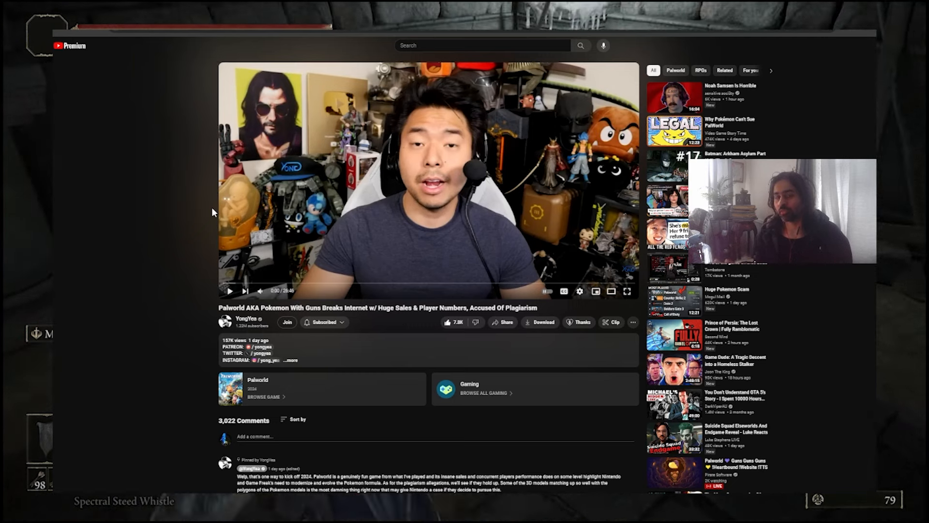
mouse_move(194, 216)
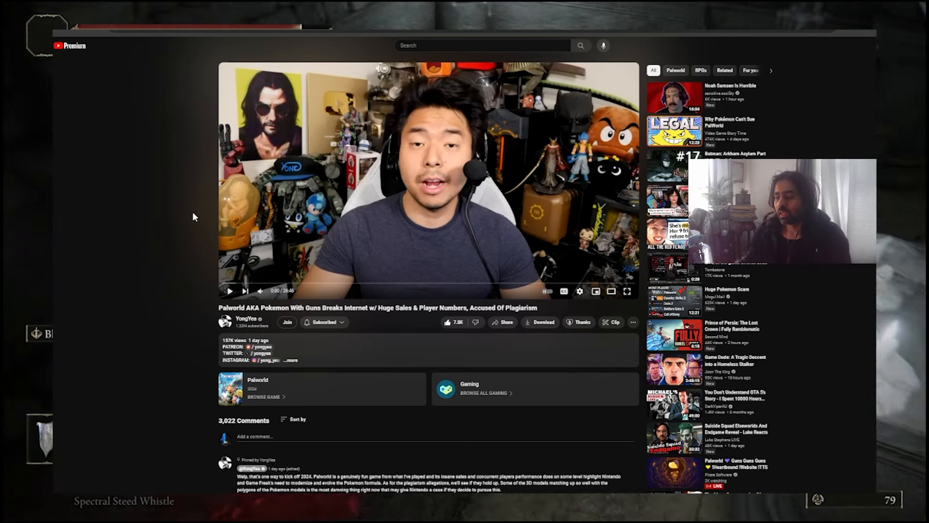
mouse_move(513, 288)
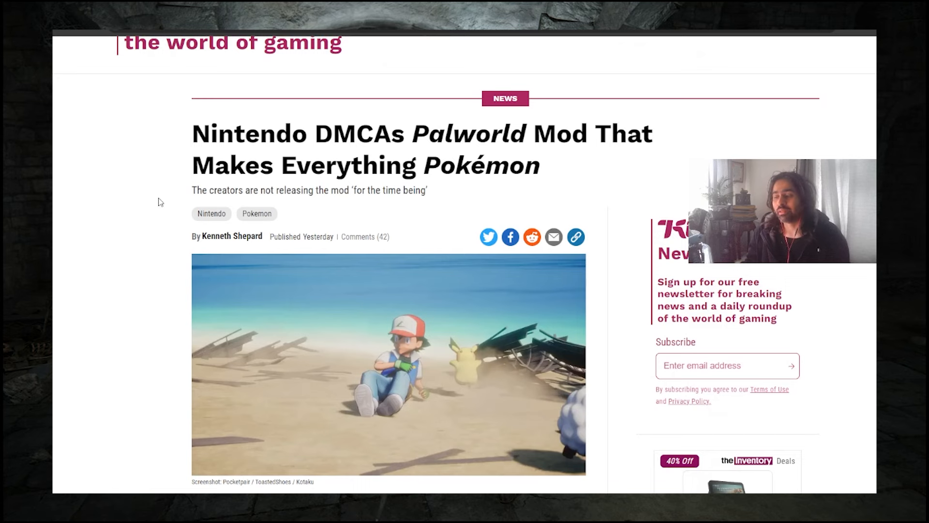
Scroll down through the header of the Kotaku Palworld mod DMCA article.
scroll("down", 3)
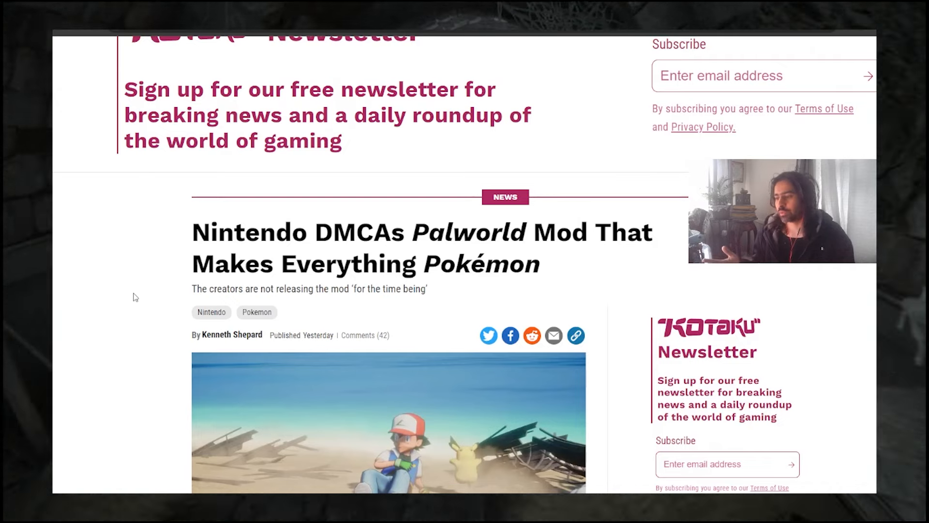
scroll("down", 3)
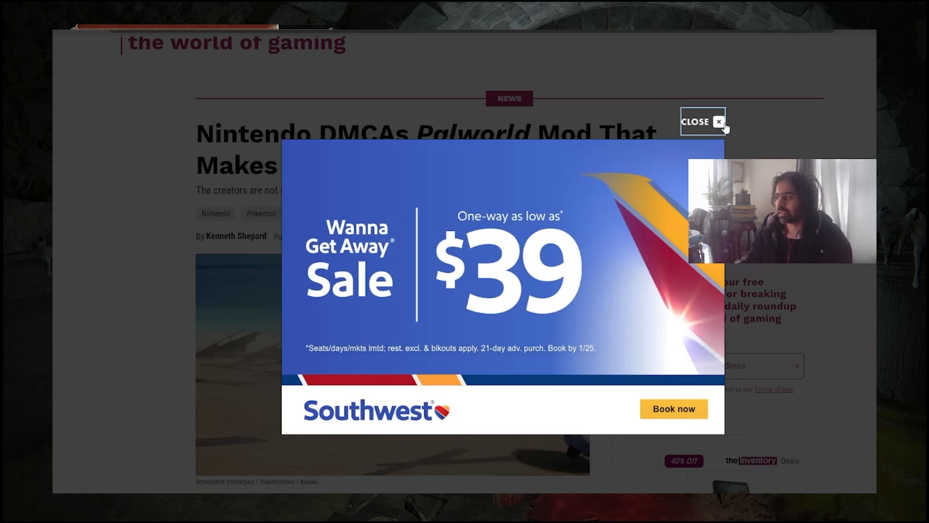
left_click(703, 122)
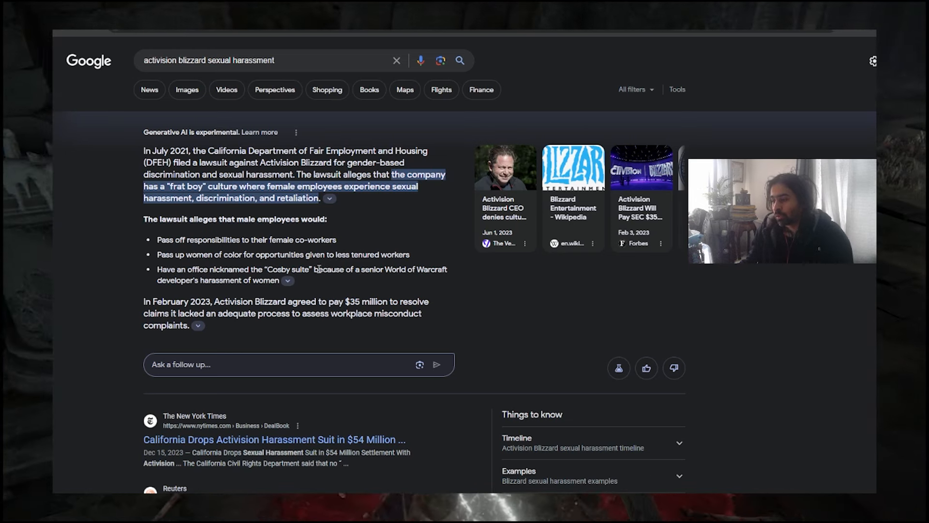
mouse_move(242, 279)
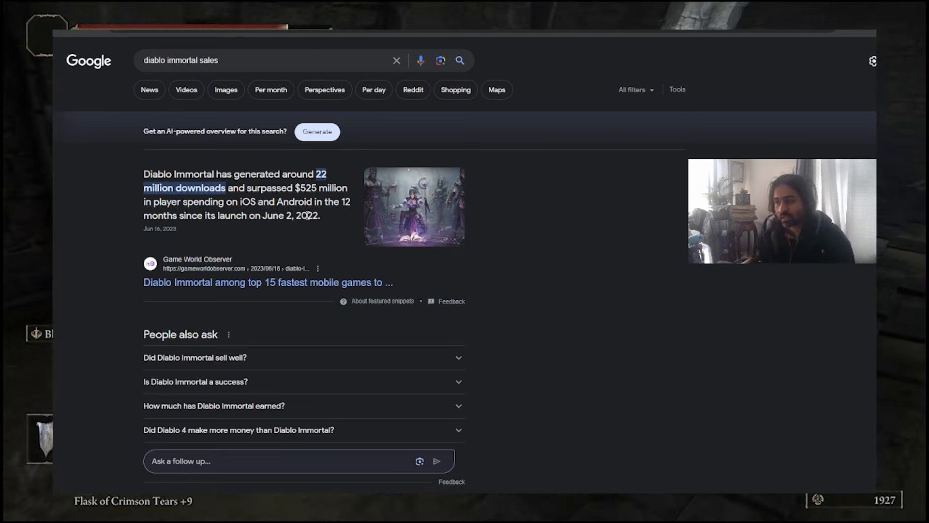
mouse_move(271, 129)
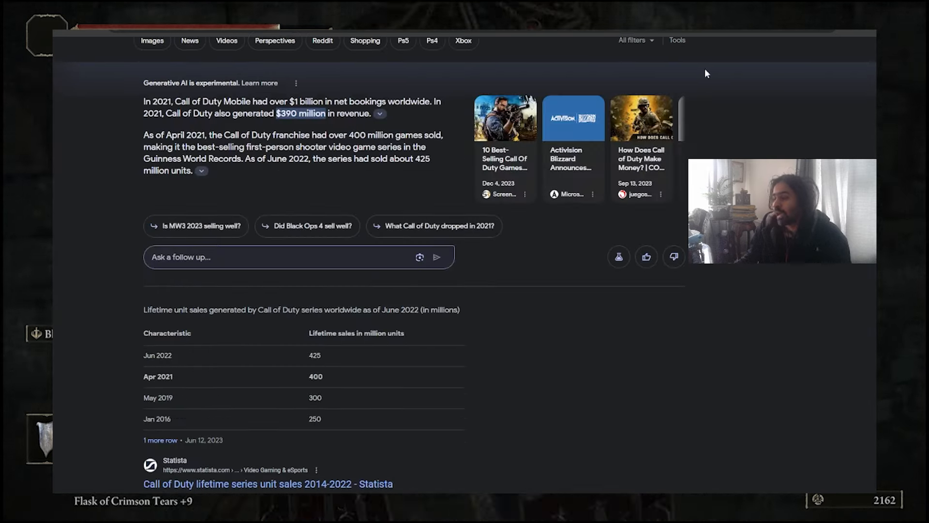
mouse_move(302, 158)
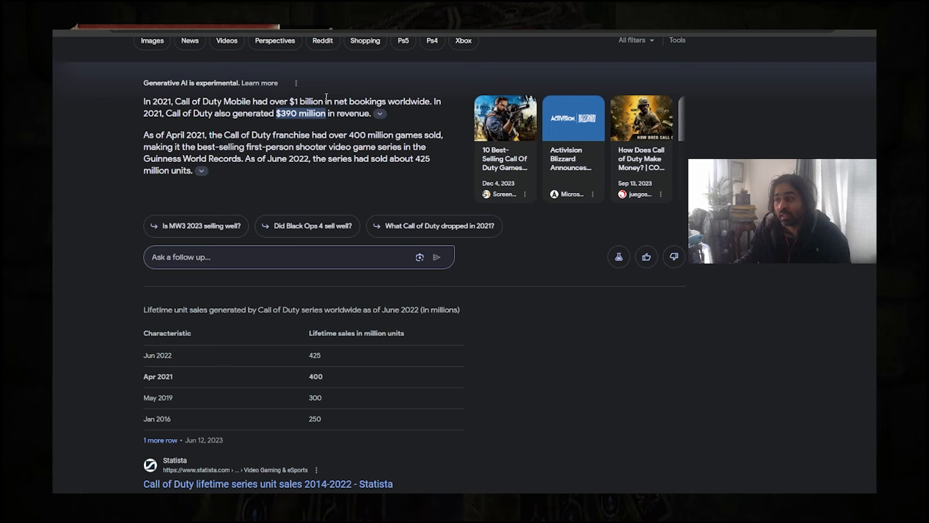
mouse_move(220, 117)
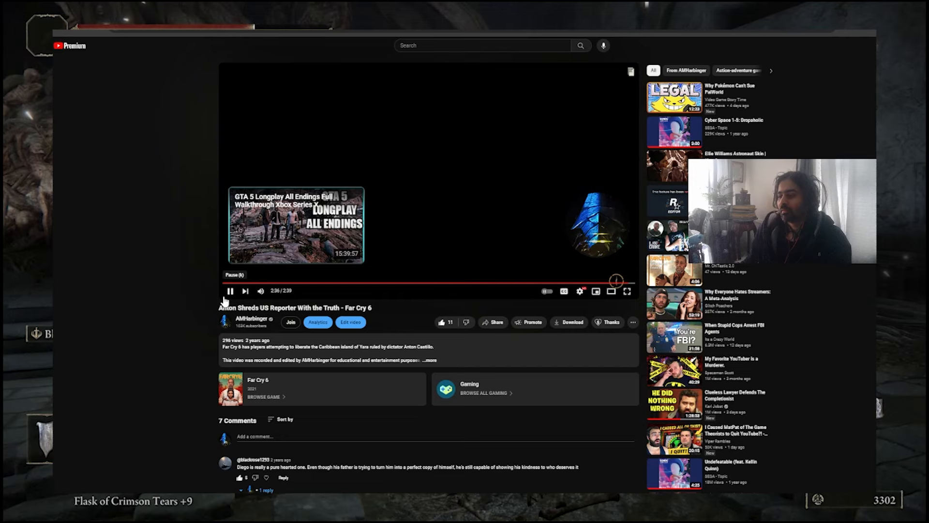
Pause the Far Cry 6 Anton clip at 2:37 of 2:39, just before the end.
left_click(230, 291)
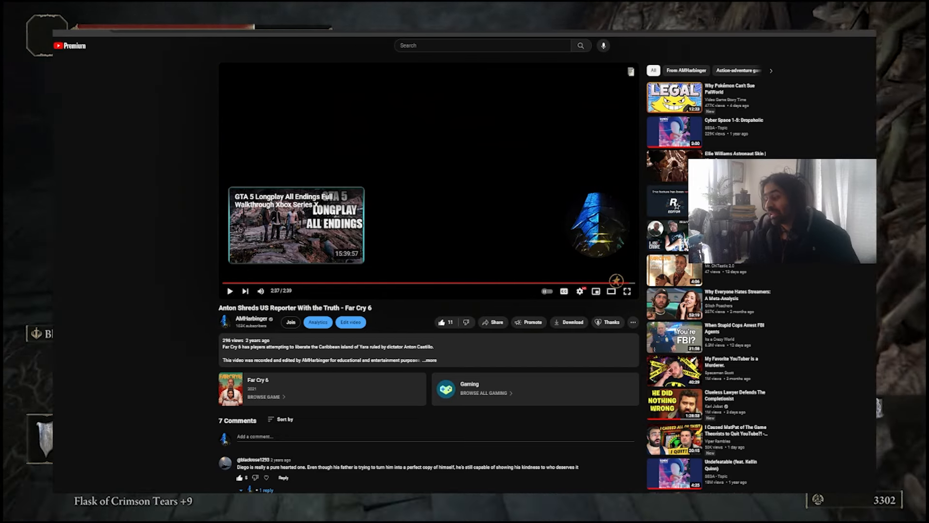